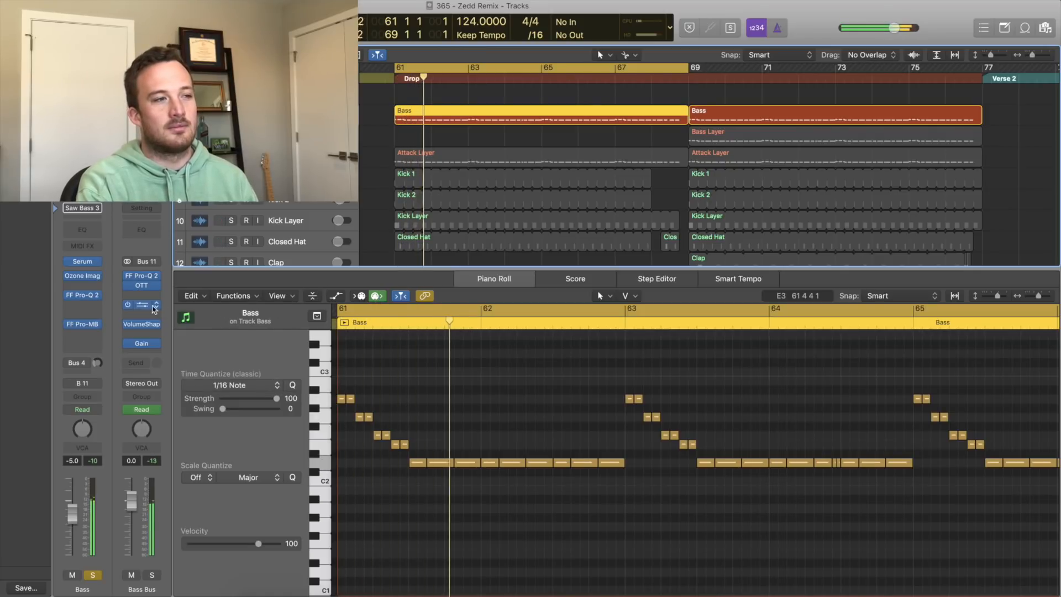
Bring up the Serum bass patch on the Bass track to inspect its oscillators
click(81, 261)
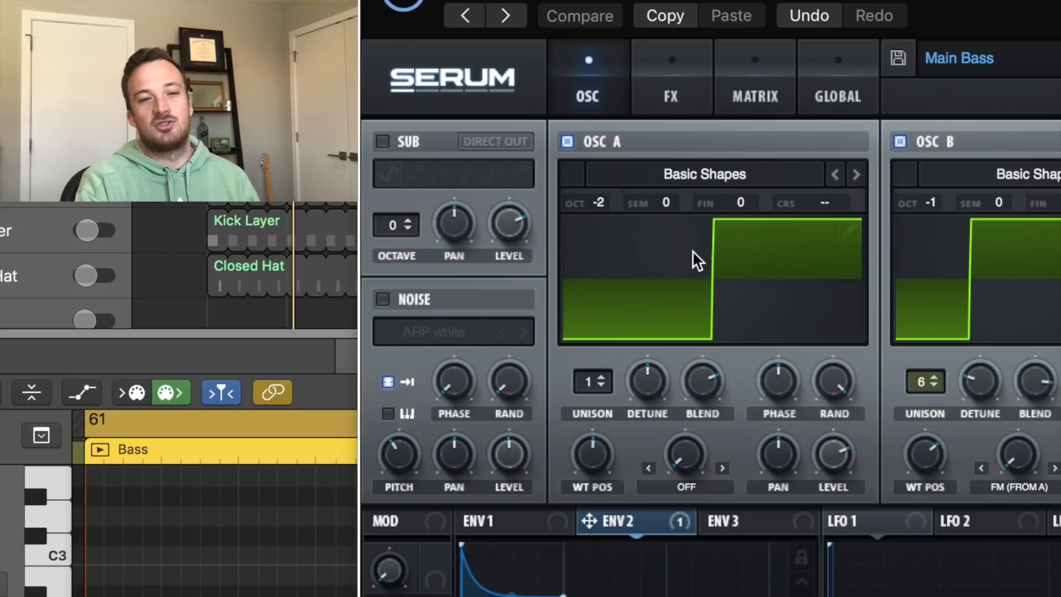
mouse_move(593, 383)
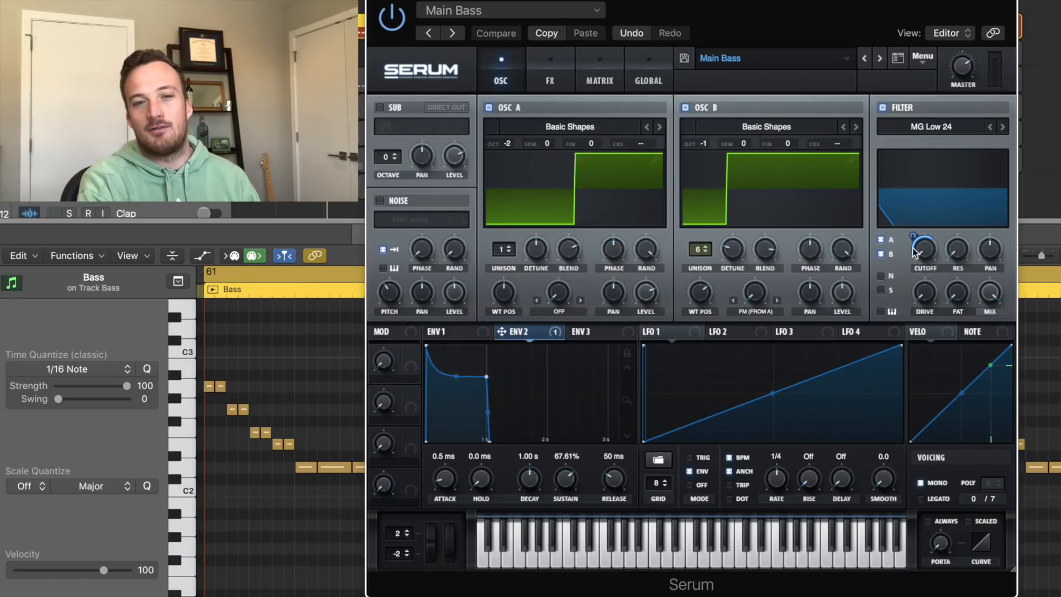
mouse_move(884, 240)
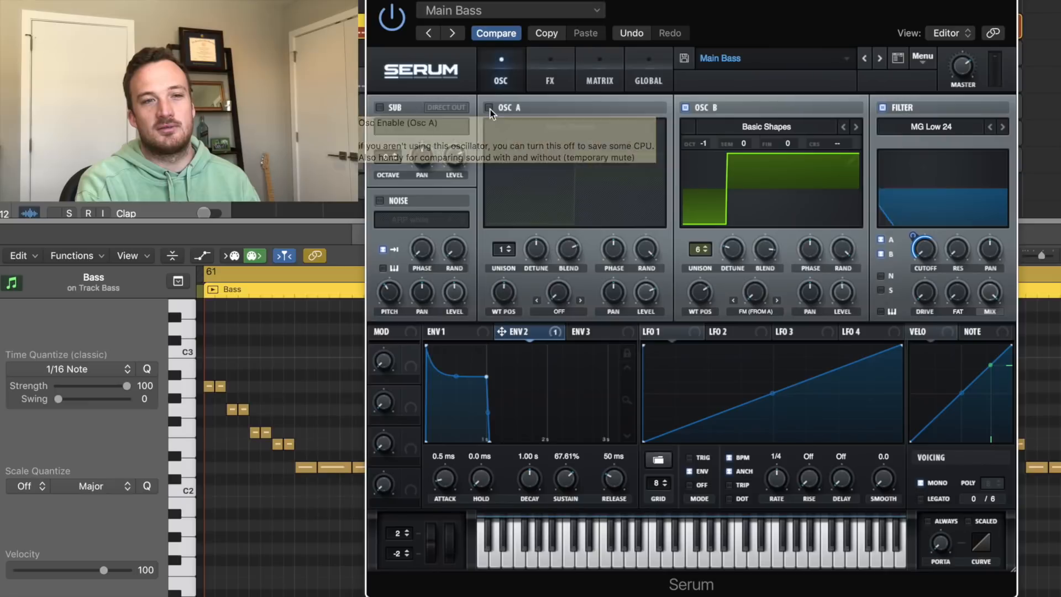
Re-enable Serum's OSC A, then show the Ozone Imager widener on the Bass track
click(488, 107)
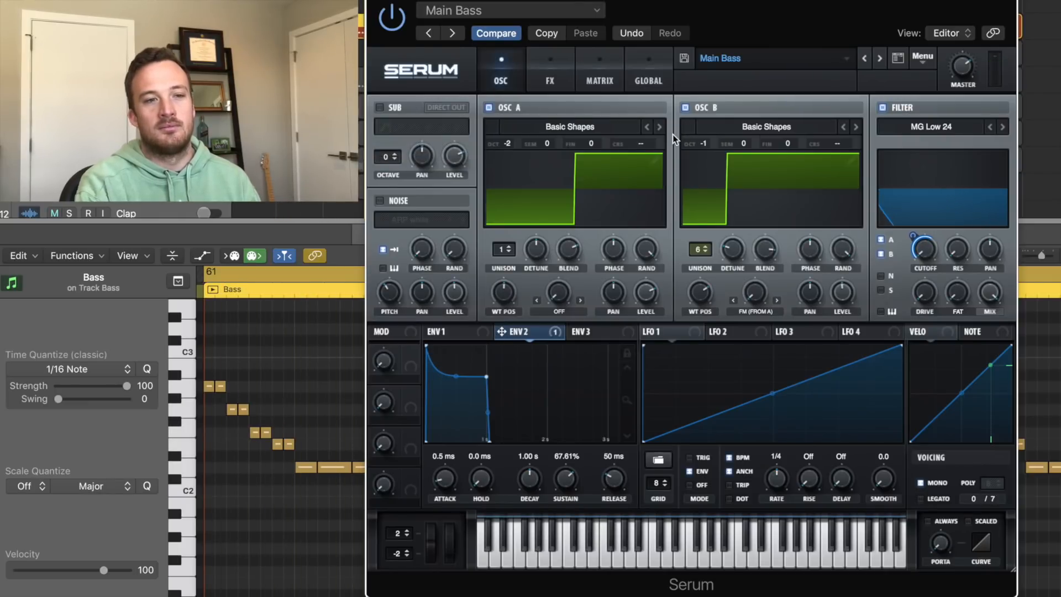
click(550, 70)
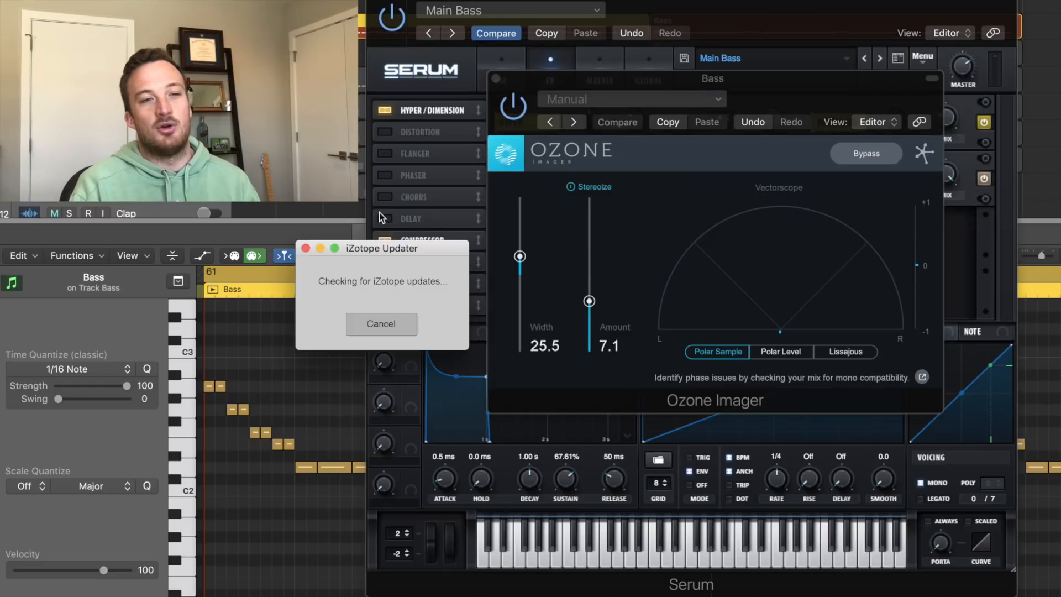
Dismiss the iZotope update check so the Serum FX page with Hyper/Dimension and Compressor shows
click(381, 324)
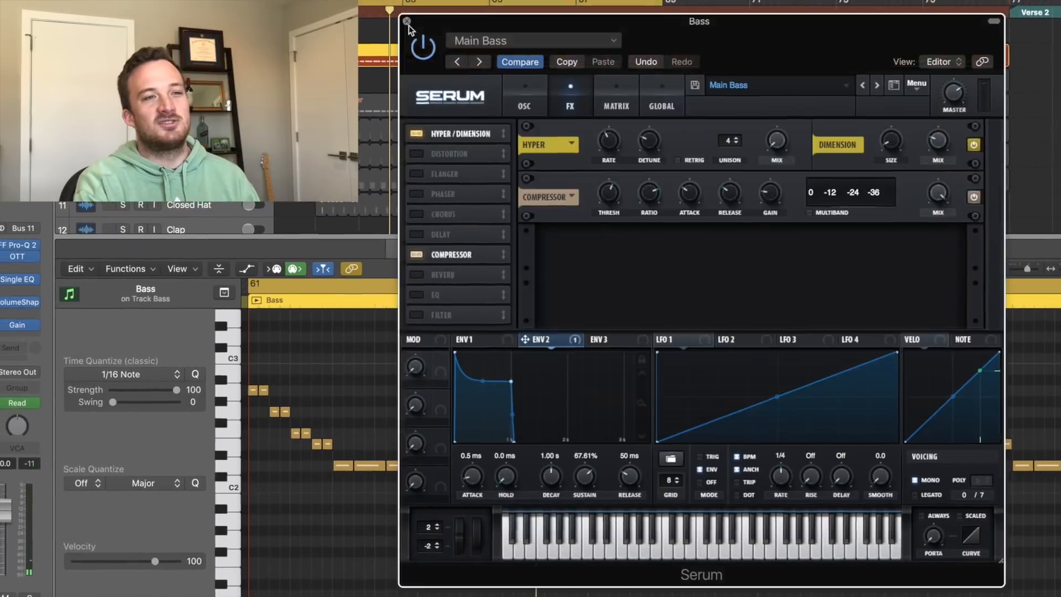
Inspect the Attack Layer's noise Serum patch, viewing ENV1 and ENV2, then close it
click(406, 21)
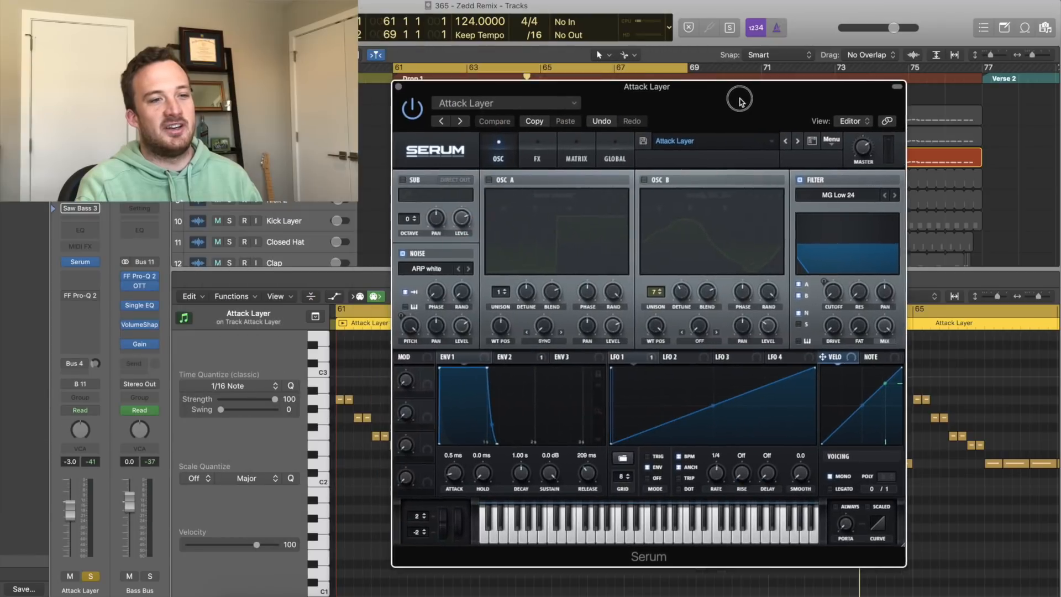
click(436, 267)
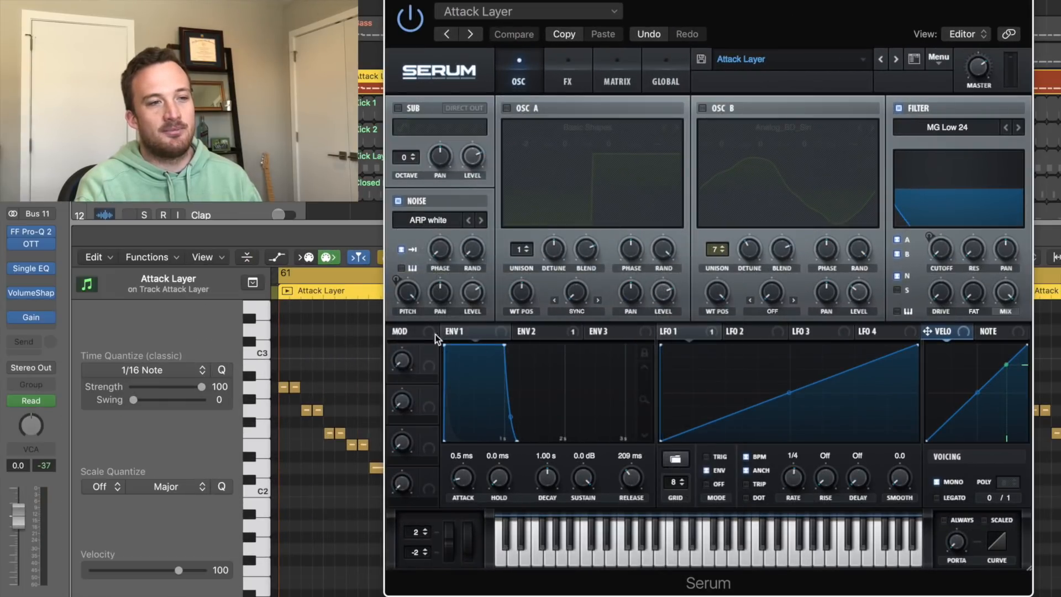
click(535, 331)
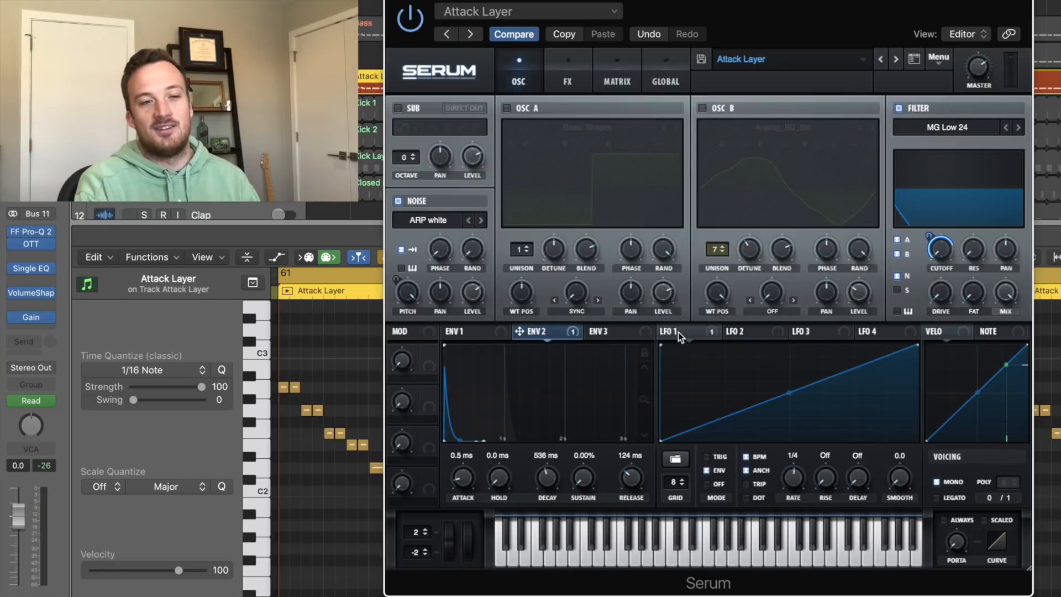
click(689, 332)
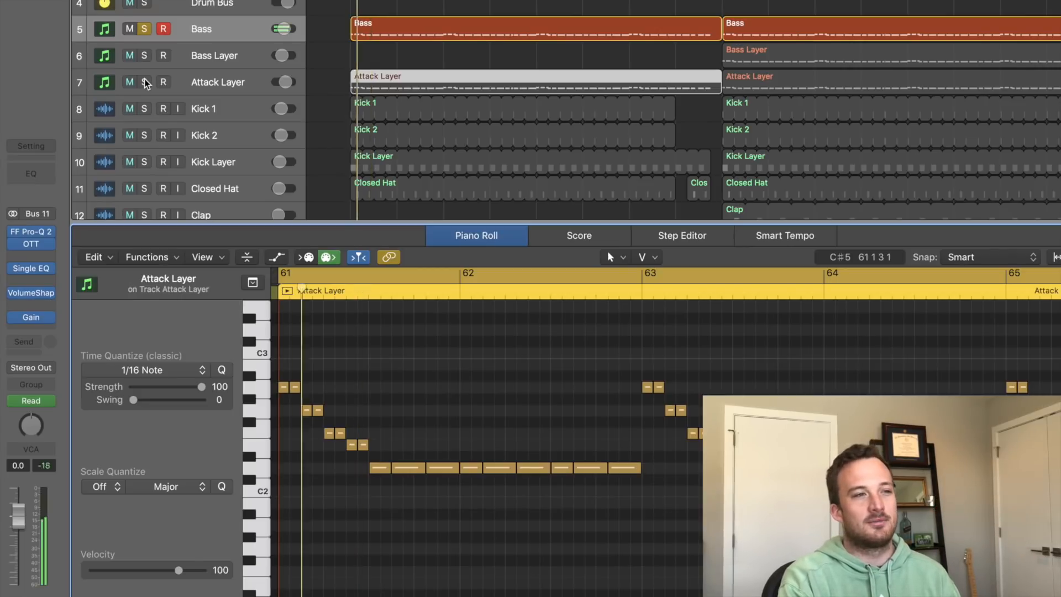
Solo the Attack Layer track and scroll the arrangement to the drop
click(144, 82)
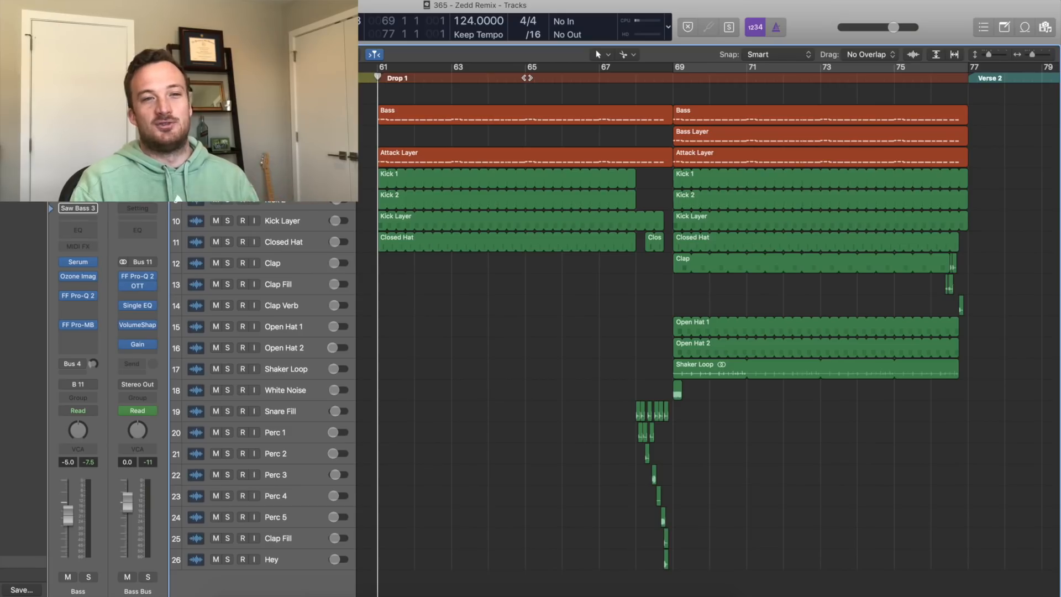
scroll(right, 3)
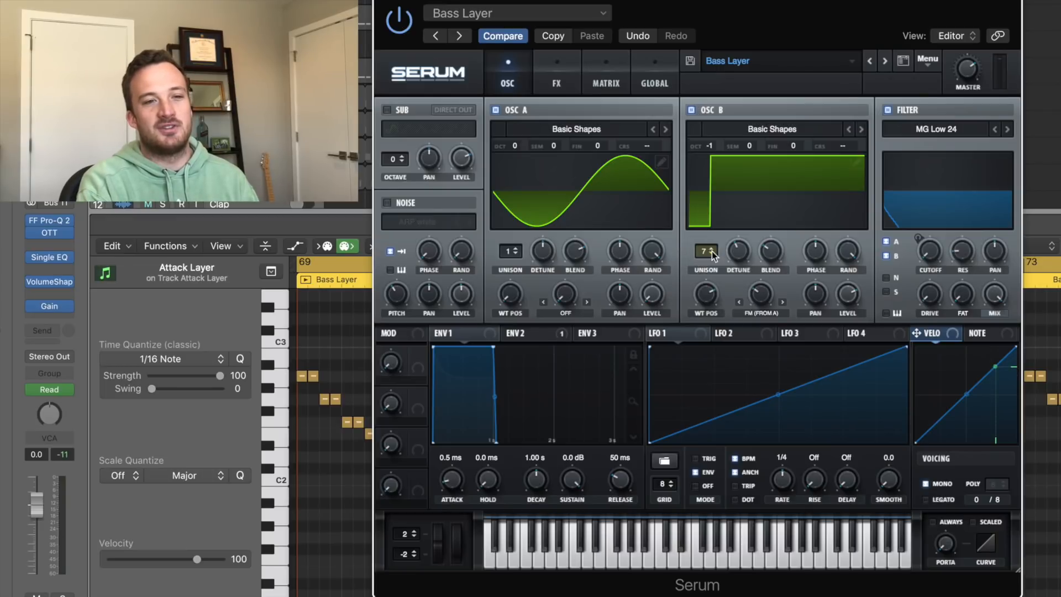
drag(771, 254, 771, 251)
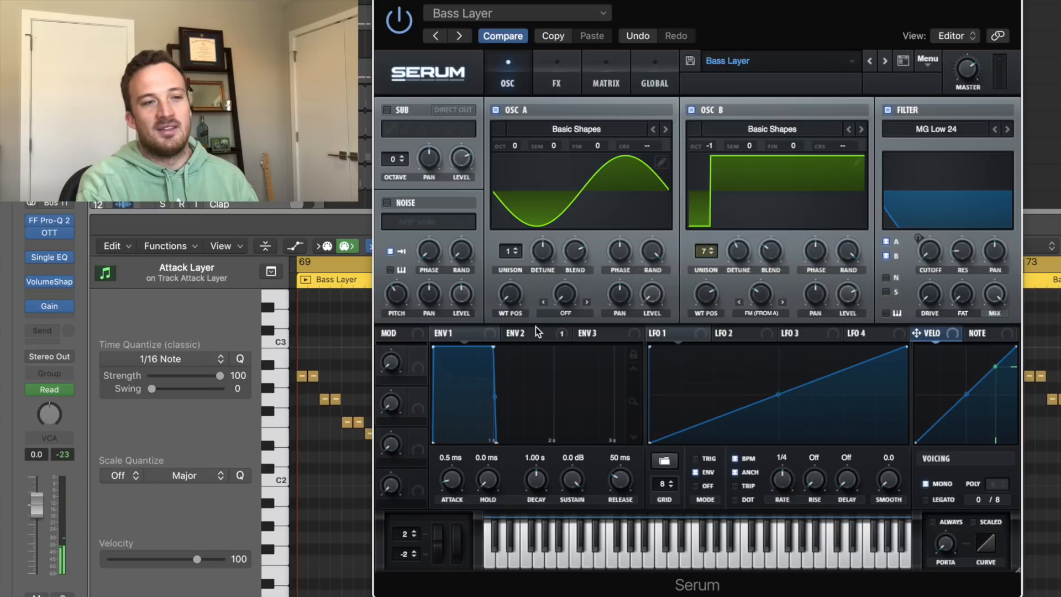
click(518, 333)
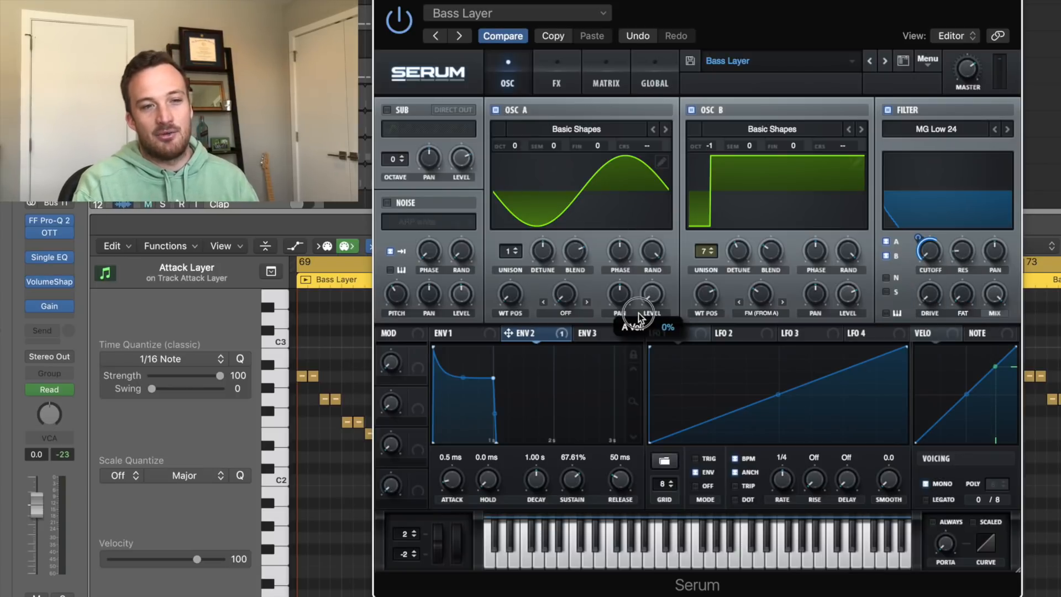
mouse_move(744, 315)
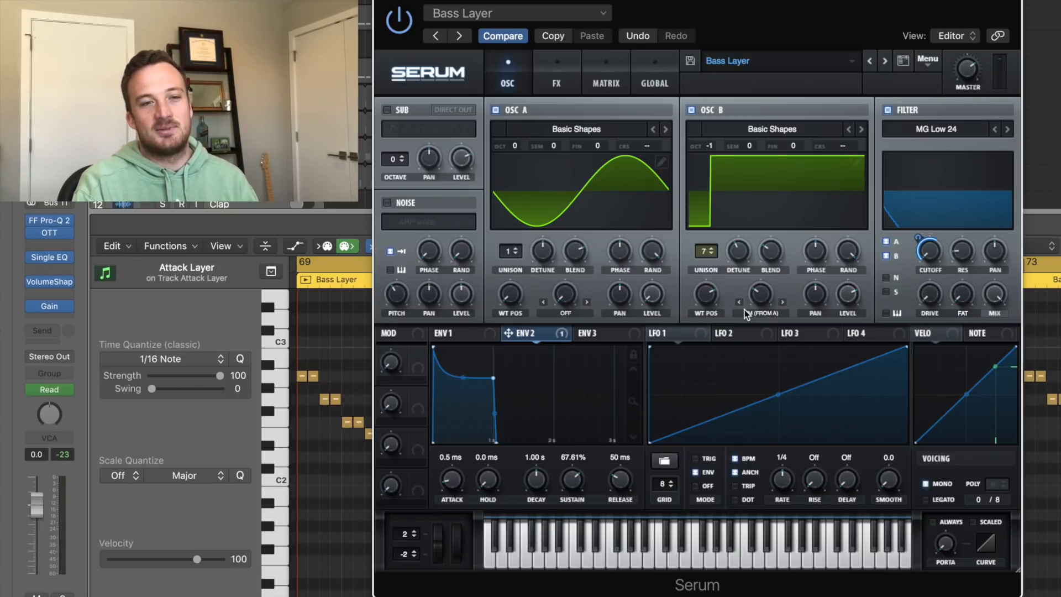
click(760, 302)
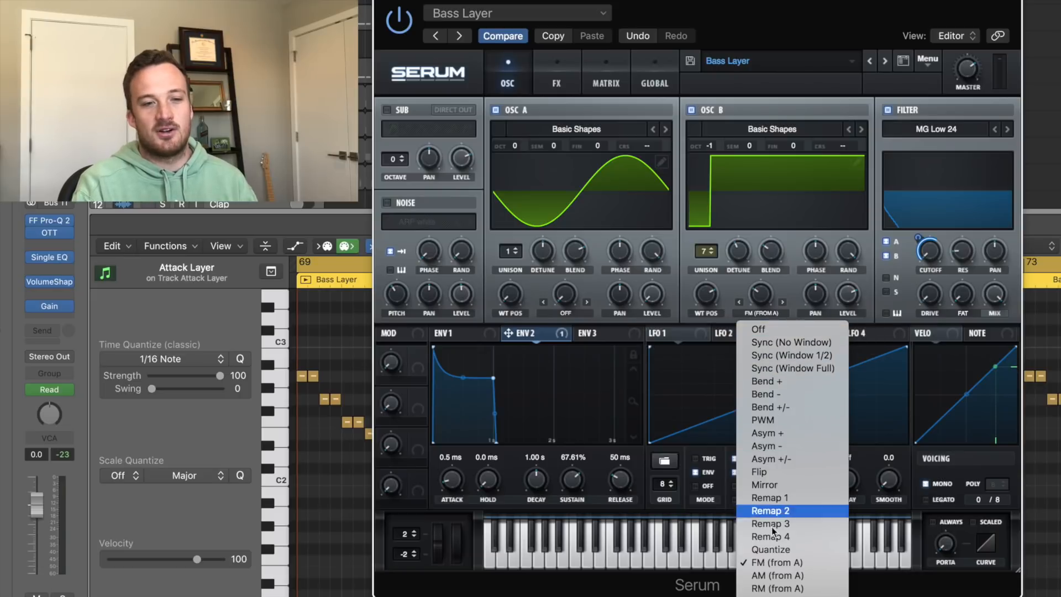
click(770, 510)
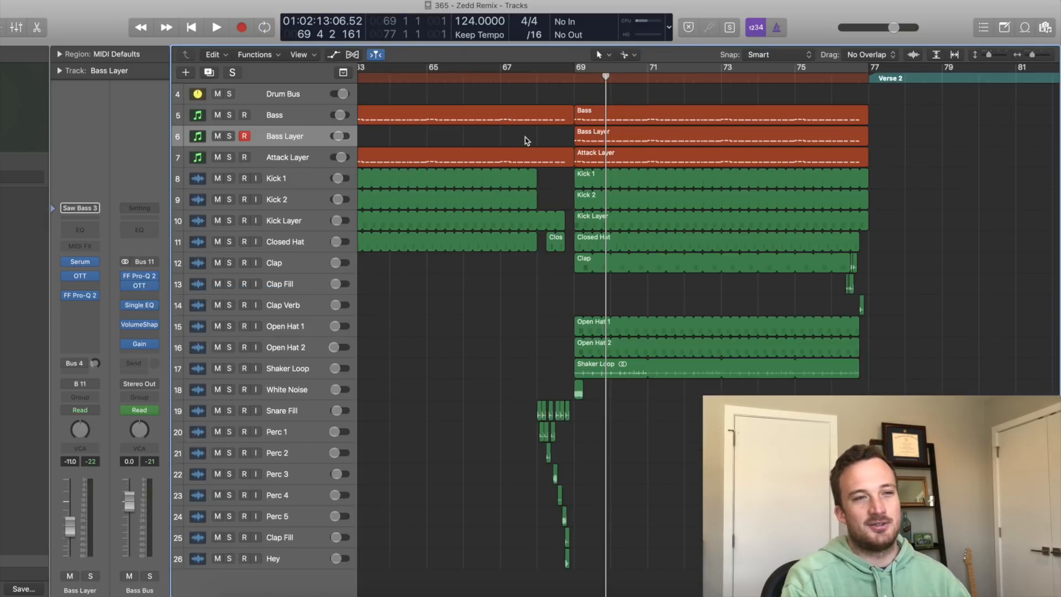
Solo Kick 1, Kick 2 and the Kick Layer tracks to audition the layered kicks with Pro-Q 2
scroll(left, 3)
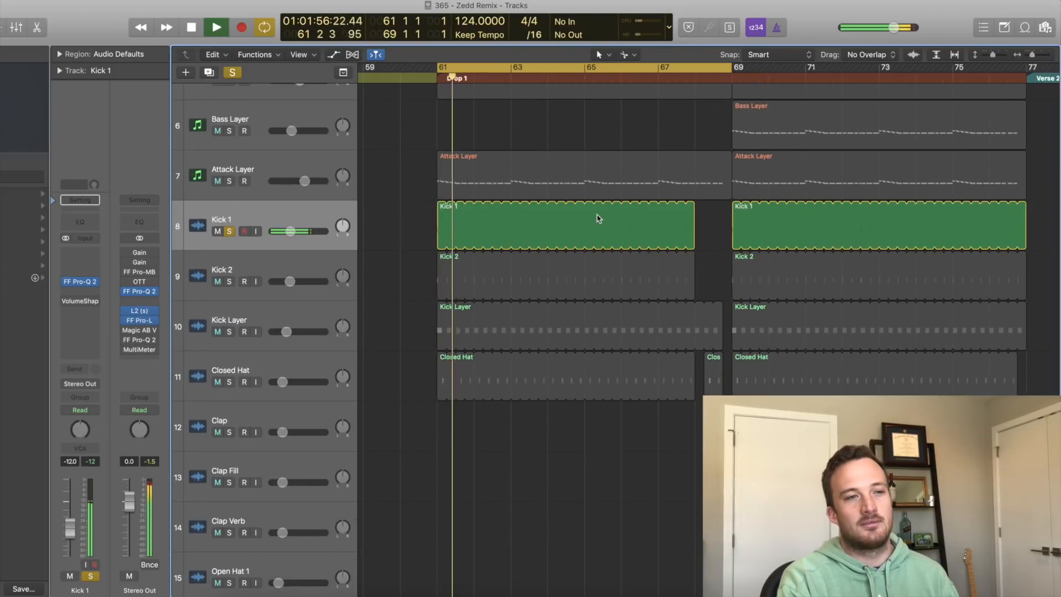
click(216, 26)
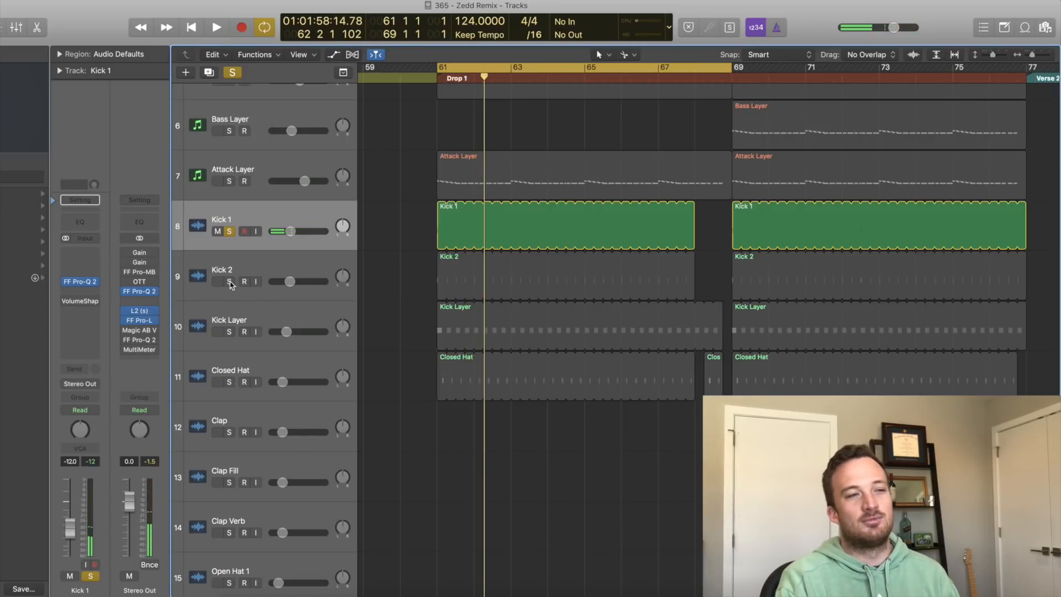
click(229, 282)
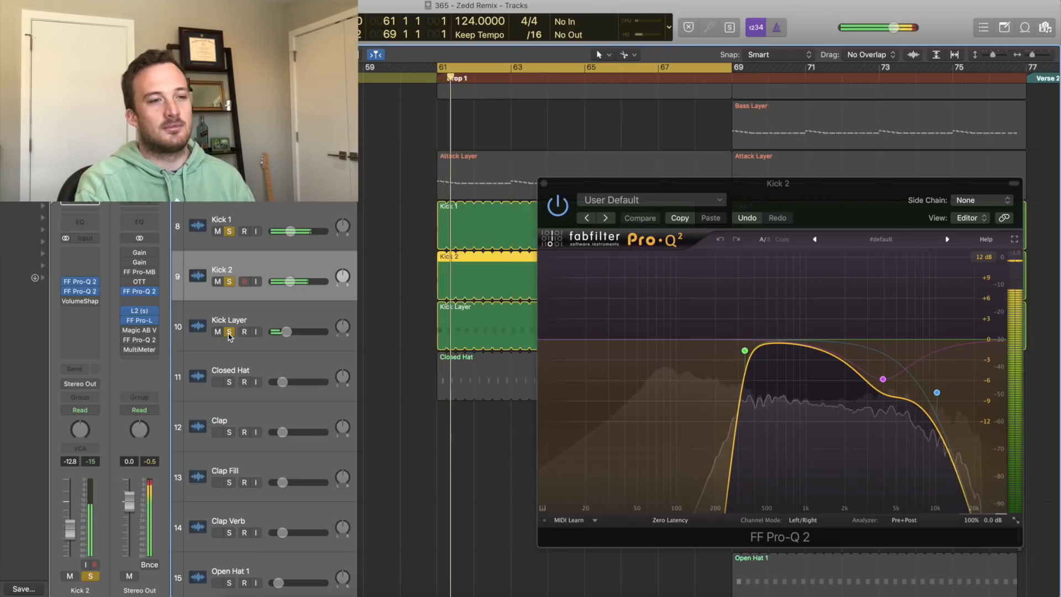
click(218, 332)
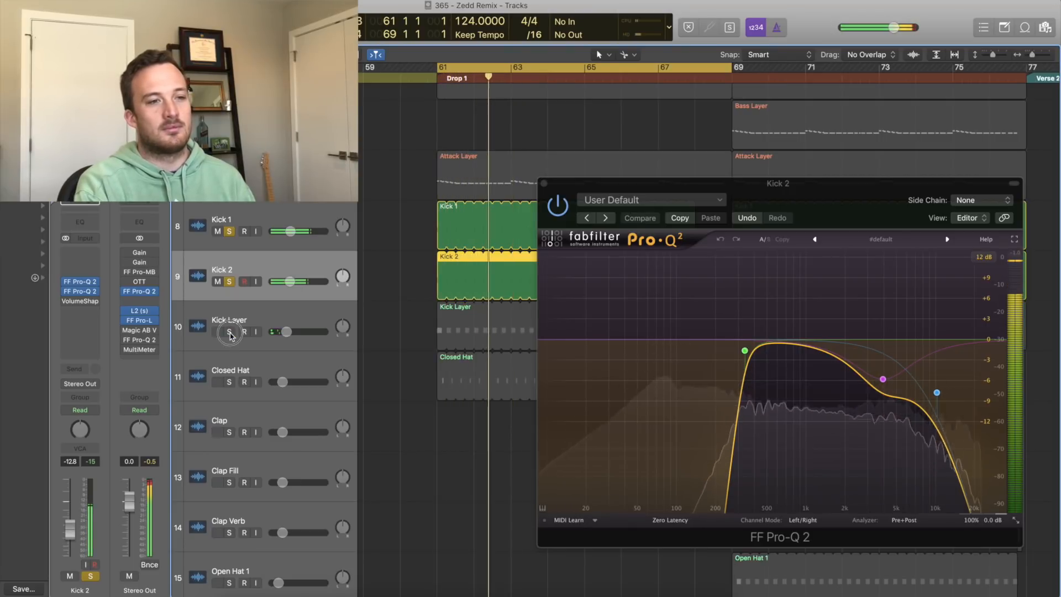